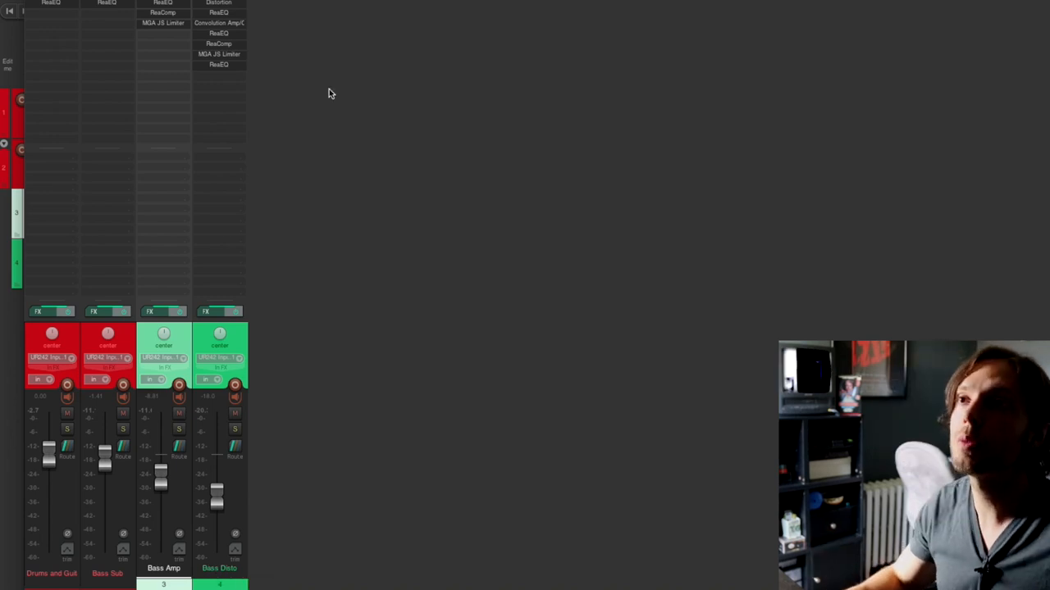
pyautogui.moveTo(219, 143)
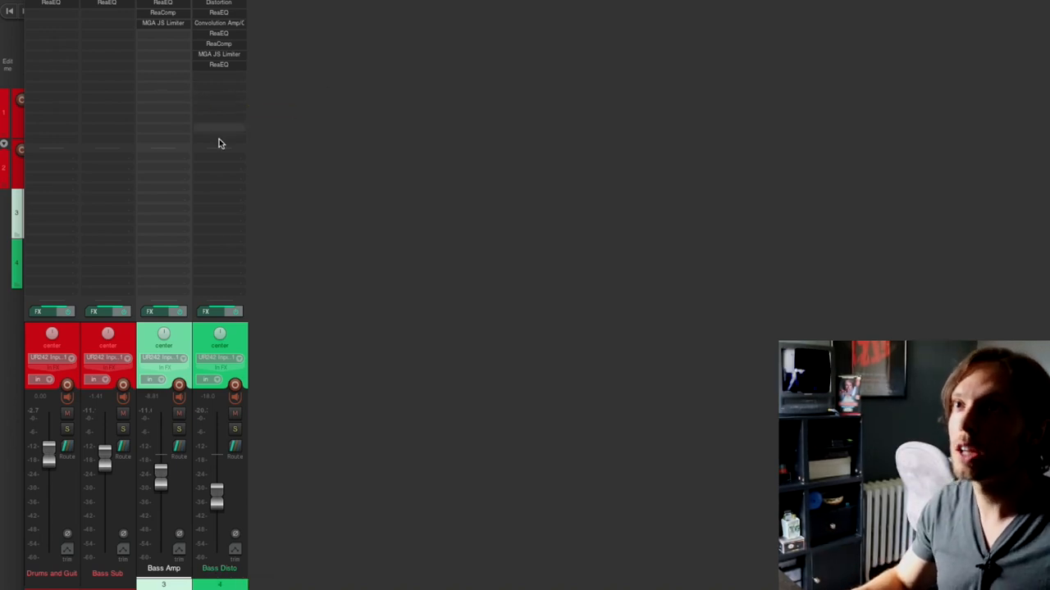
pyautogui.moveTo(115, 69)
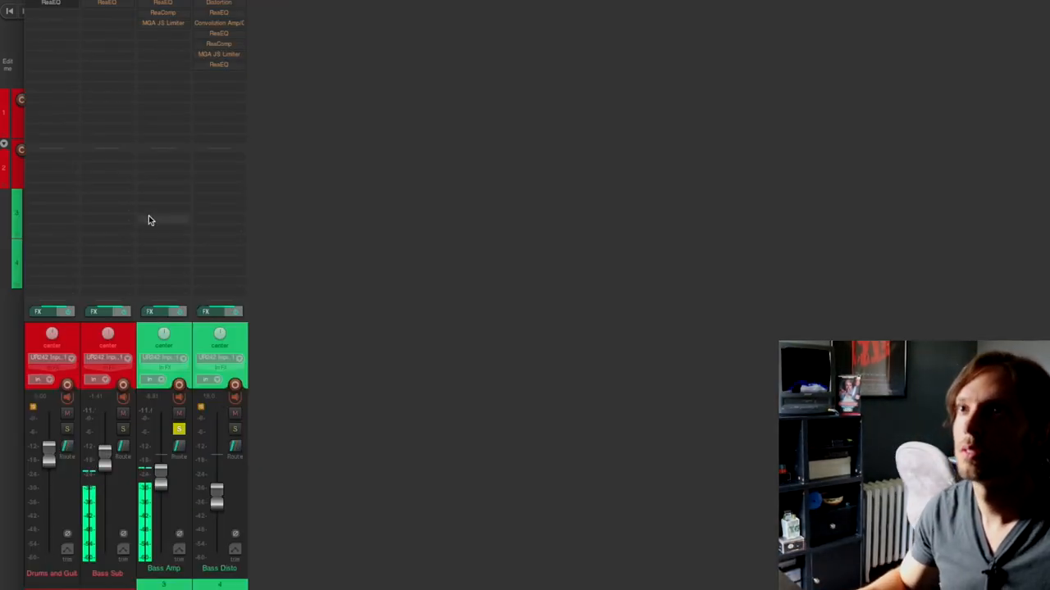
pyautogui.moveTo(348, 192)
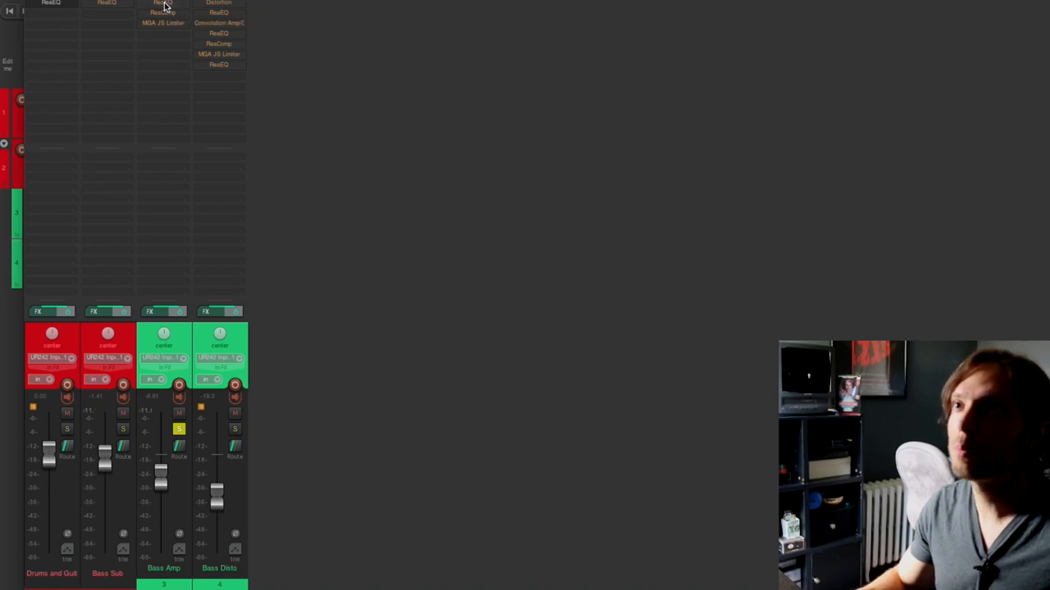
# Step: Open Bass Amp's ReaEQ with its 62.1 Hz high-pass and drag the window into view
pyautogui.click(162, 3)
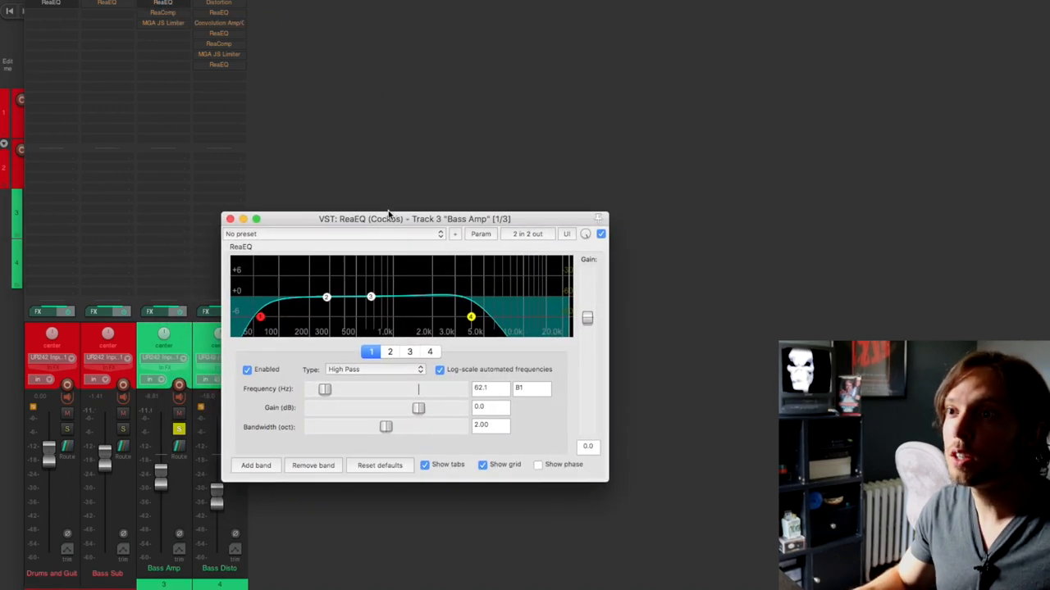
pyautogui.moveTo(411, 219); pyautogui.dragTo(464, 135)
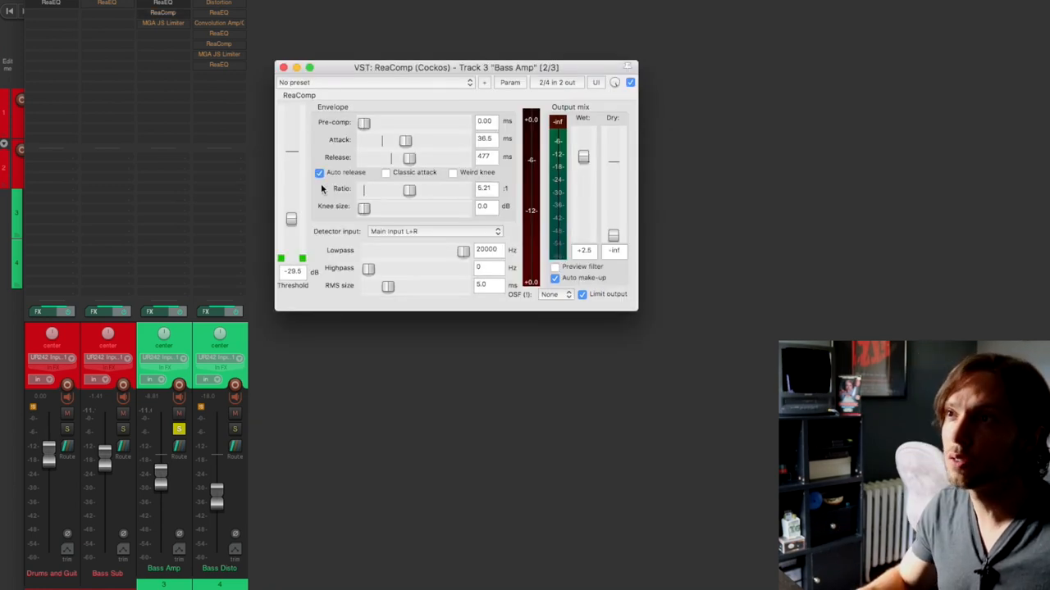
pyautogui.moveTo(412, 150)
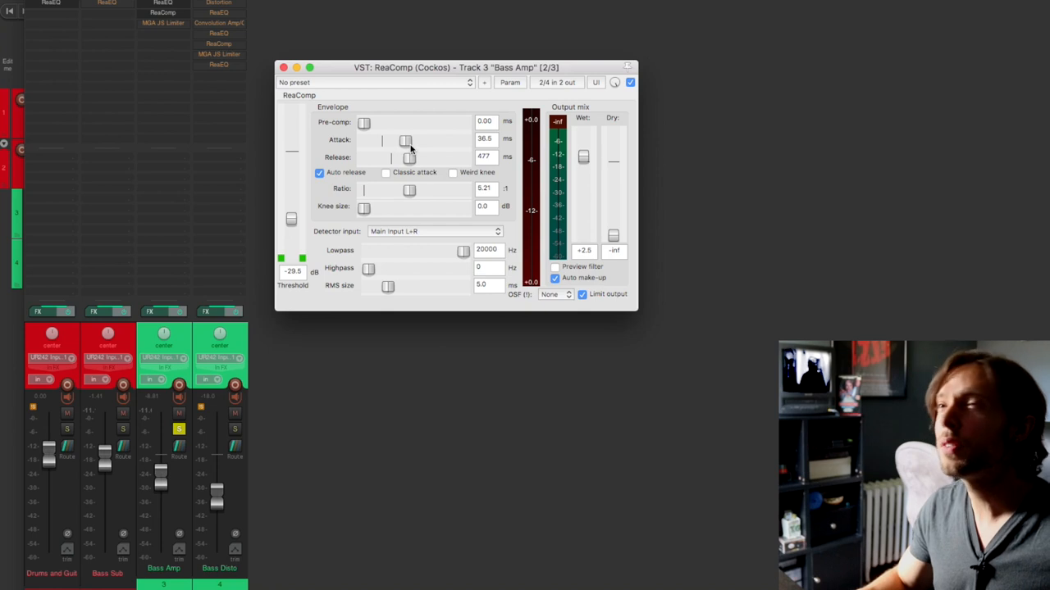
pyautogui.moveTo(537, 130)
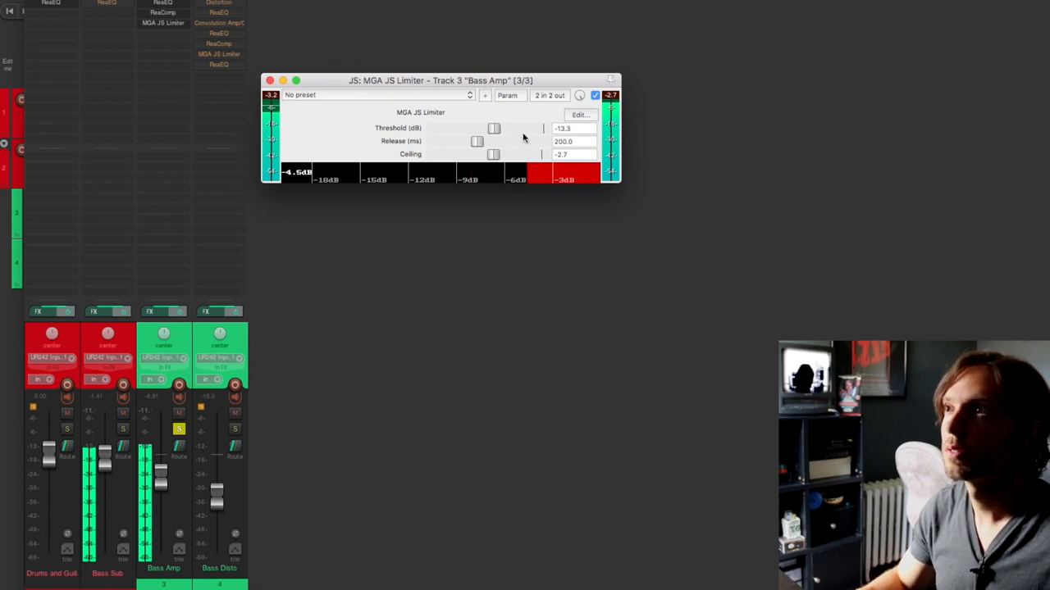
# Step: Bypass the Bass Amp MGA JS Limiter to compare, re-enable it, and close its window
pyautogui.click(596, 95)
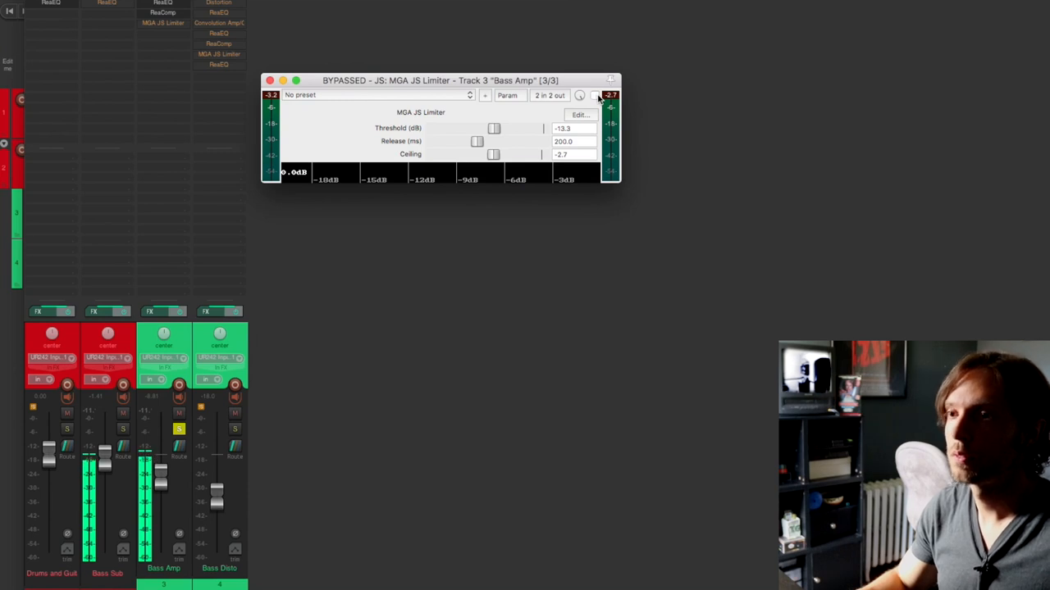
pyautogui.click(596, 95)
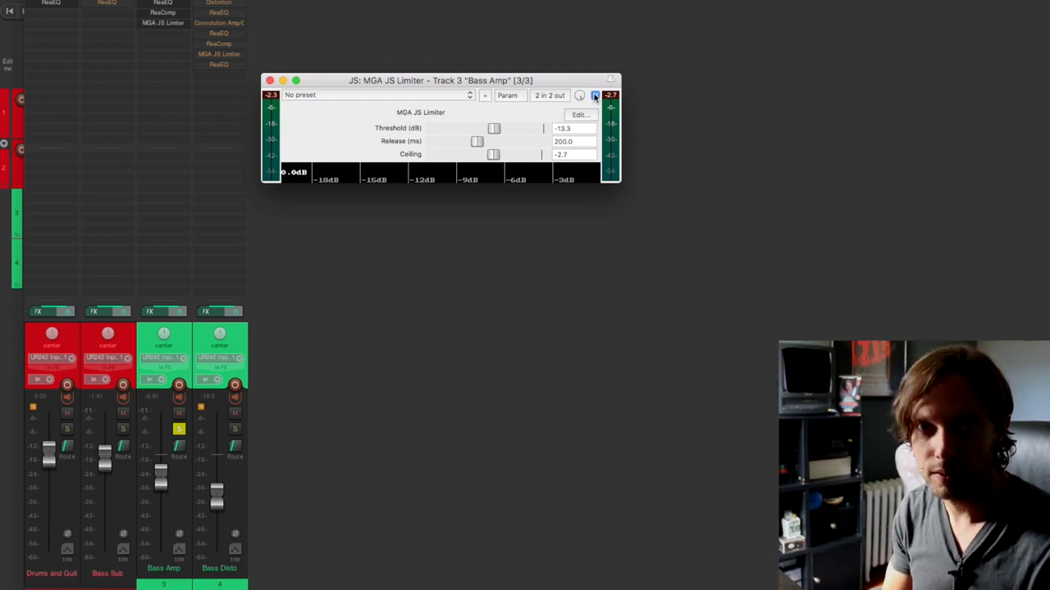
pyautogui.click(269, 81)
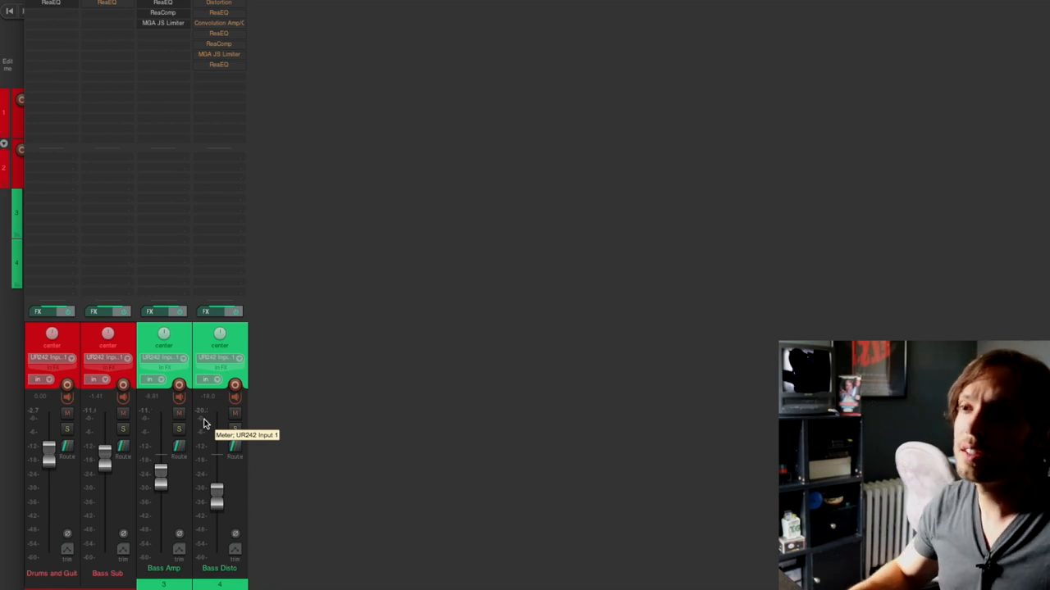
# Step: Solo the Bass Disto track instead of Bass Amp
pyautogui.click(234, 428)
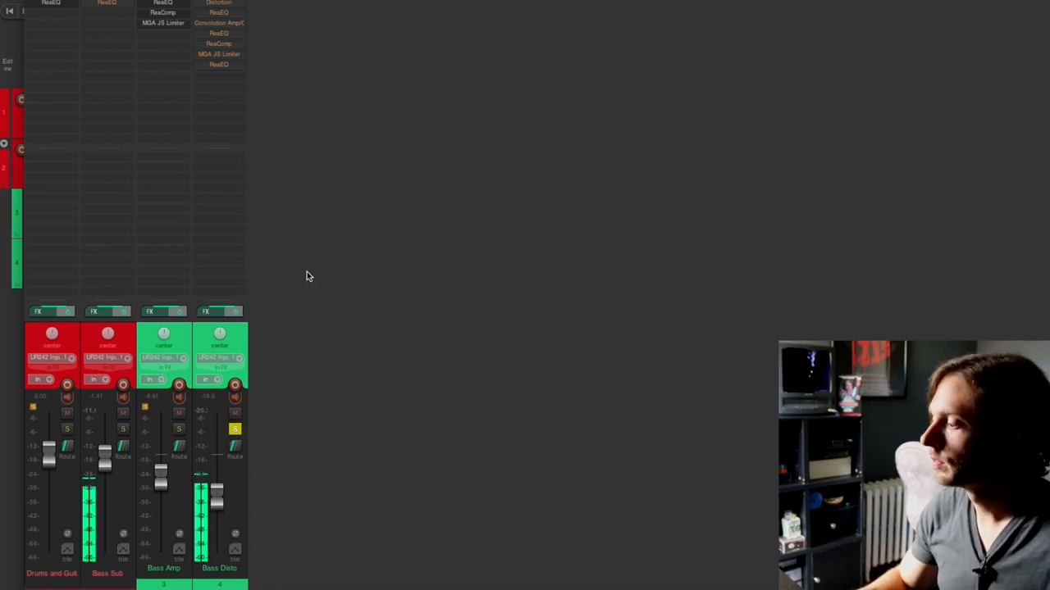
pyautogui.moveTo(319, 175)
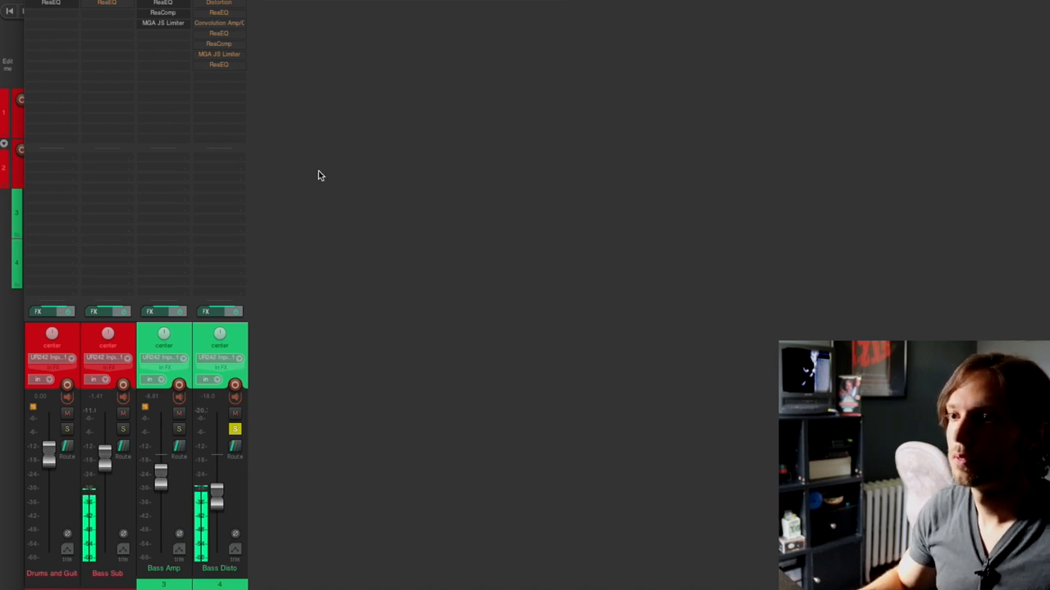
pyautogui.moveTo(316, 185)
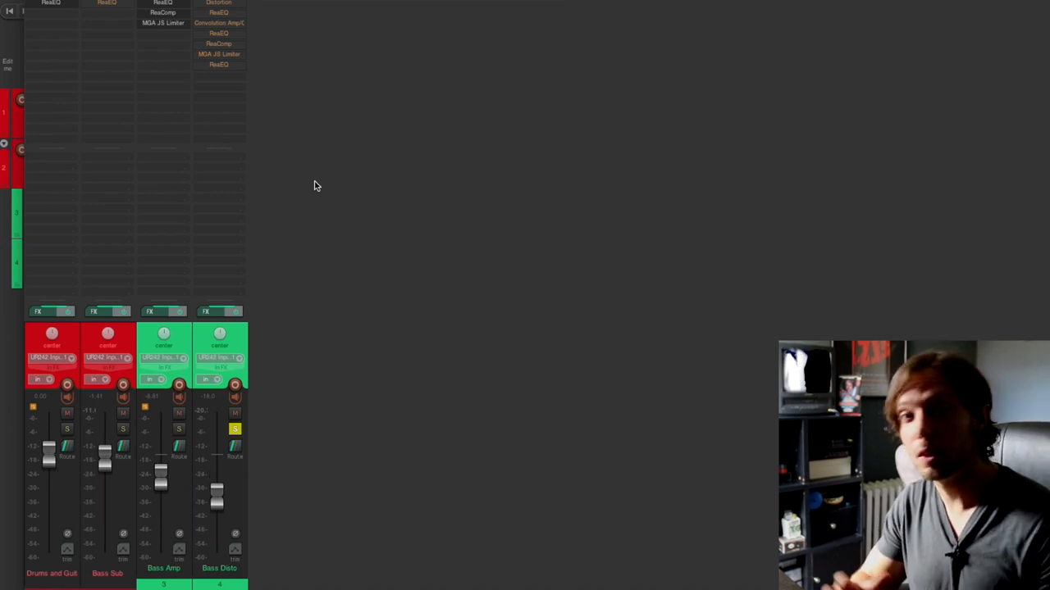
pyautogui.moveTo(288, 130)
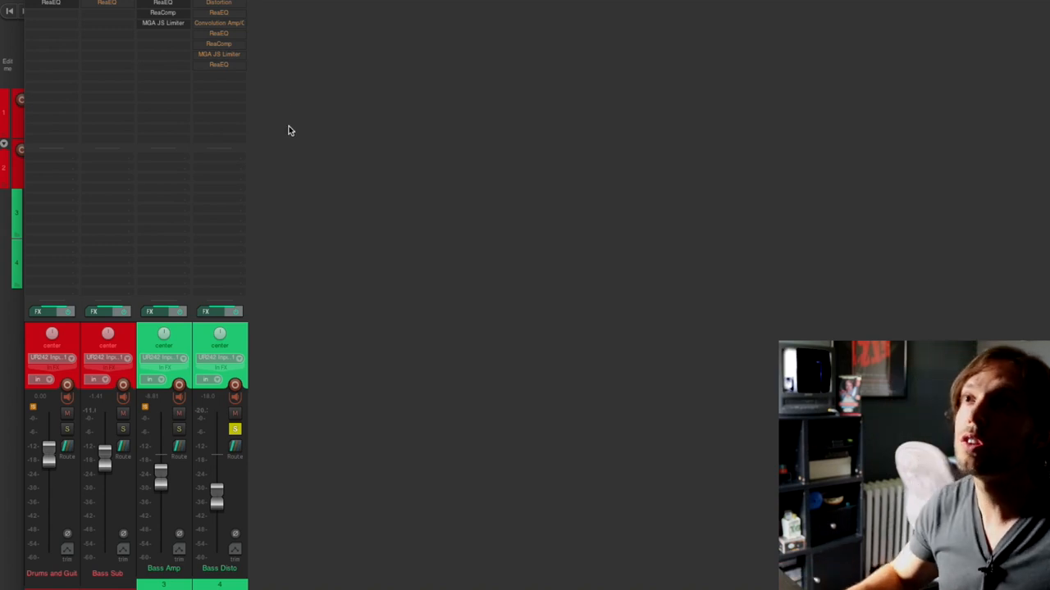
pyautogui.moveTo(219, 3)
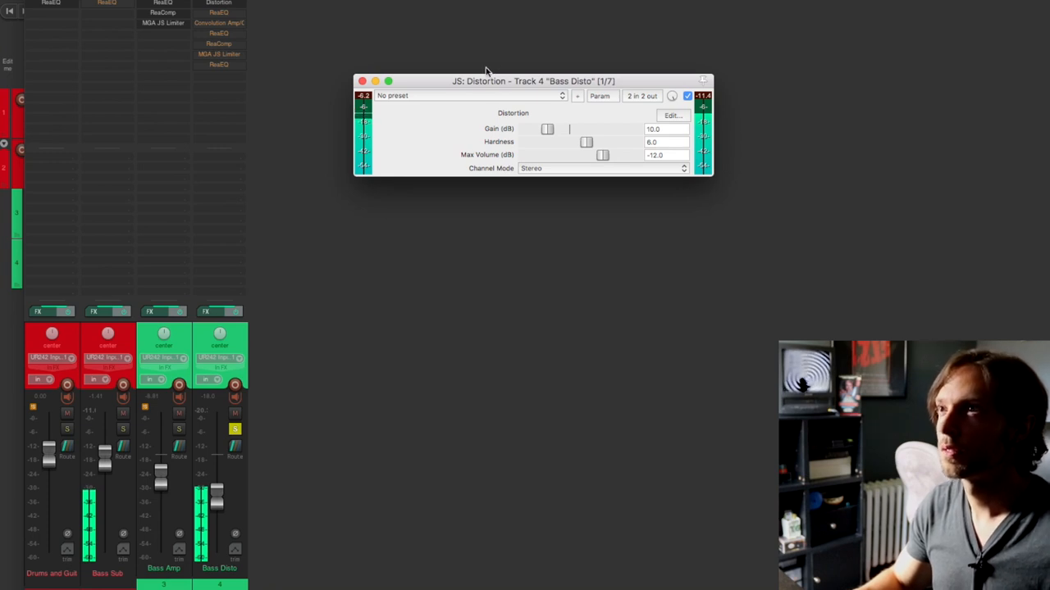
# Step: Move the Distortion plugin window (10 dB gain, hardness 6) higher on screen
pyautogui.moveTo(533, 80); pyautogui.dragTo(533, 47)
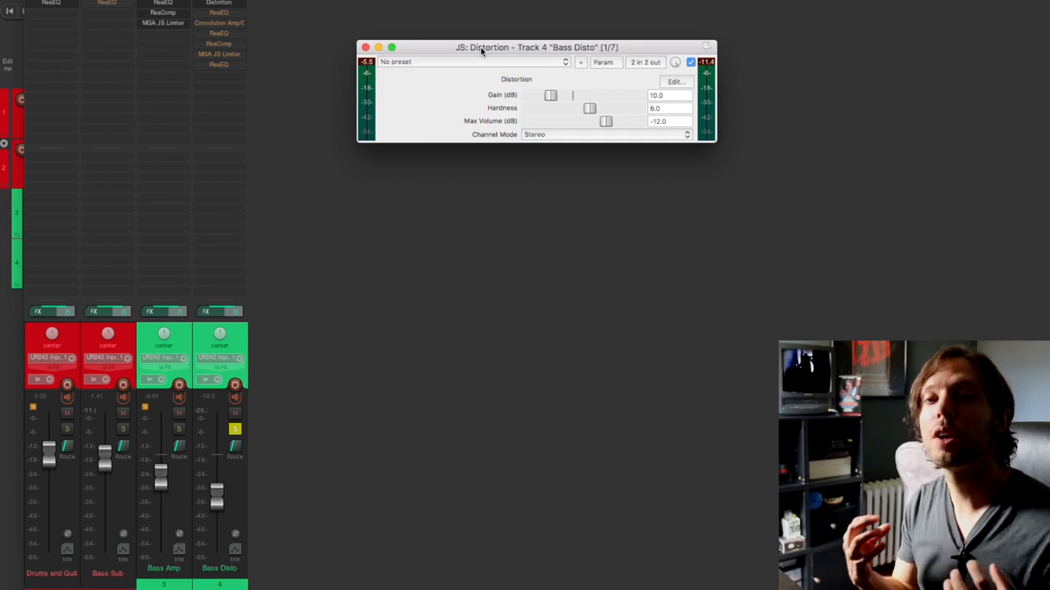
pyautogui.moveTo(236, 63)
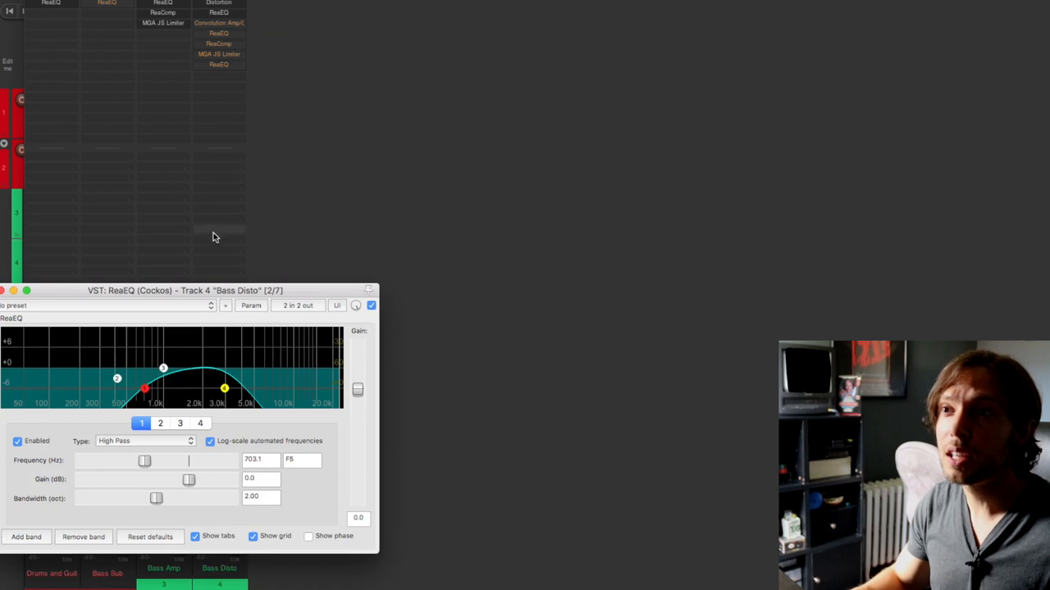
# Step: Drag Bass Disto's ReaEQ window, high-passing at 703.1 Hz, into view
pyautogui.moveTo(185, 291); pyautogui.dragTo(488, 135)
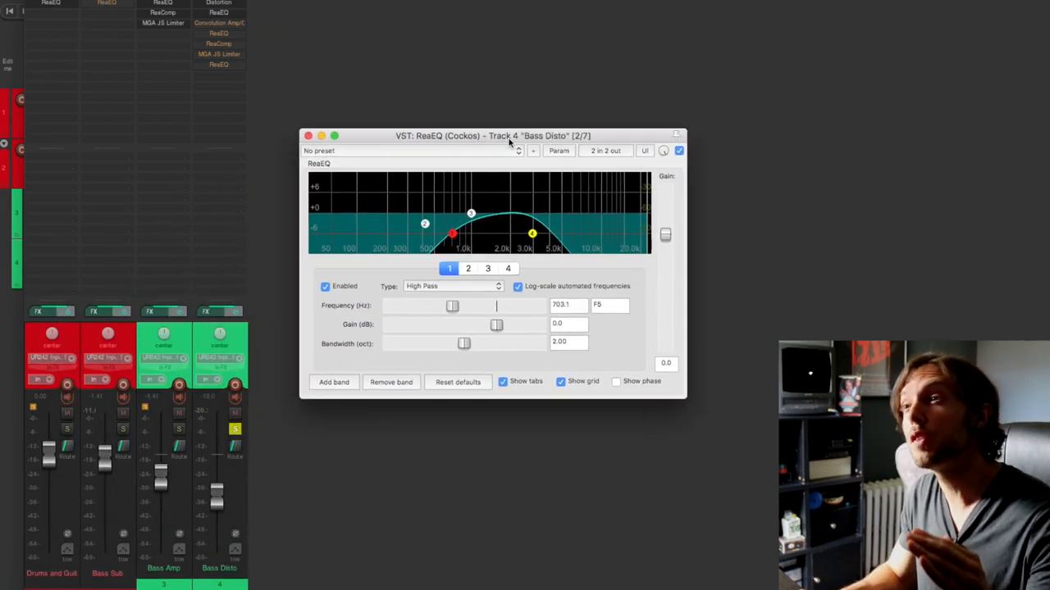
pyautogui.moveTo(580, 195)
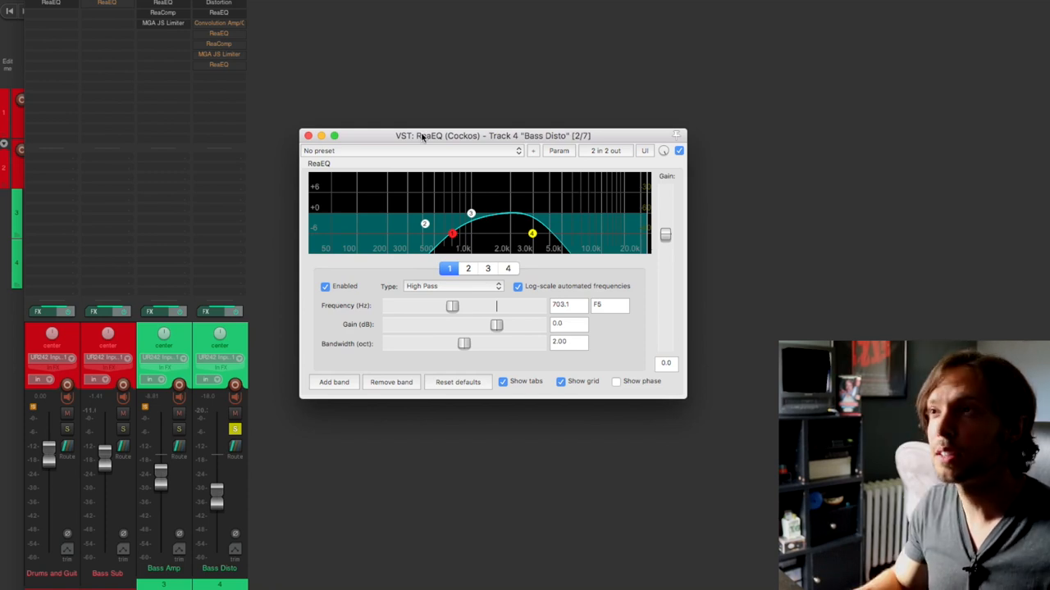
pyautogui.moveTo(492, 135); pyautogui.dragTo(569, 51)
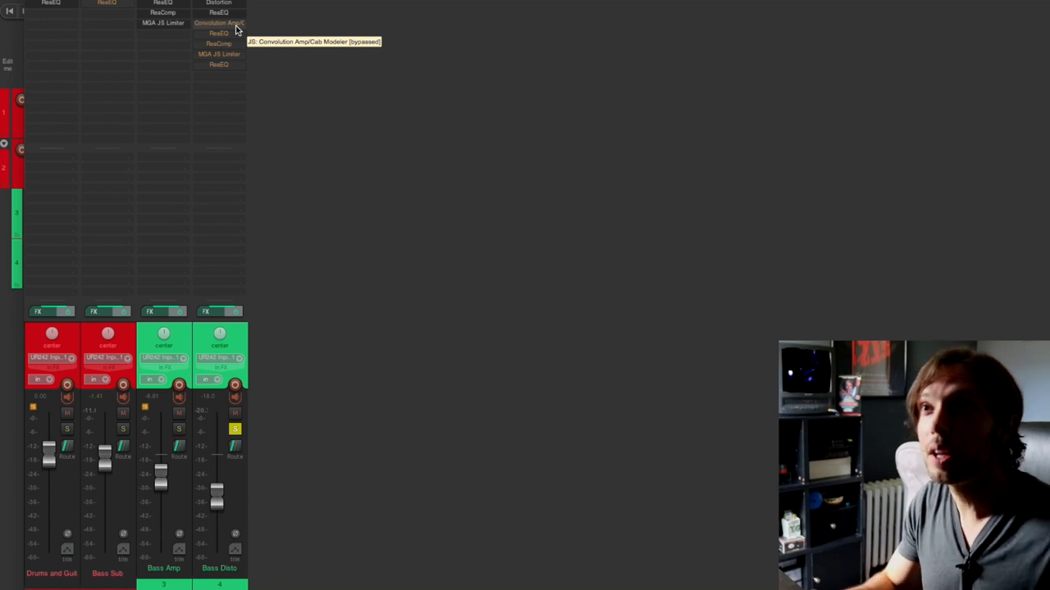
# Step: Toggle the Fender Bassman cab modeler off and on, then open the 693.5 Hz high-pass ReaEQ
pyautogui.click(219, 23)
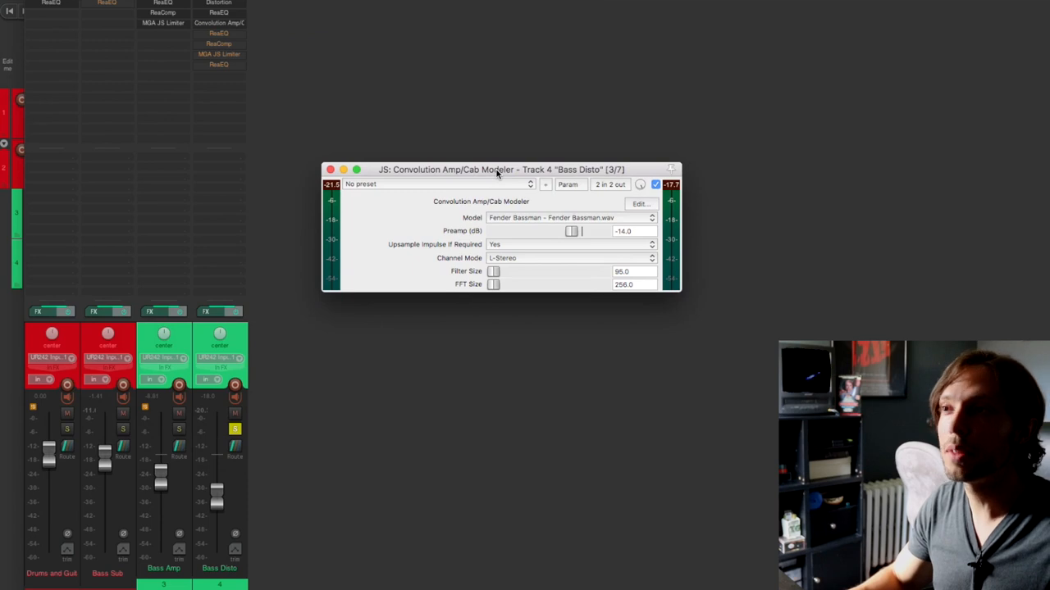
pyautogui.moveTo(500, 170); pyautogui.dragTo(566, 59)
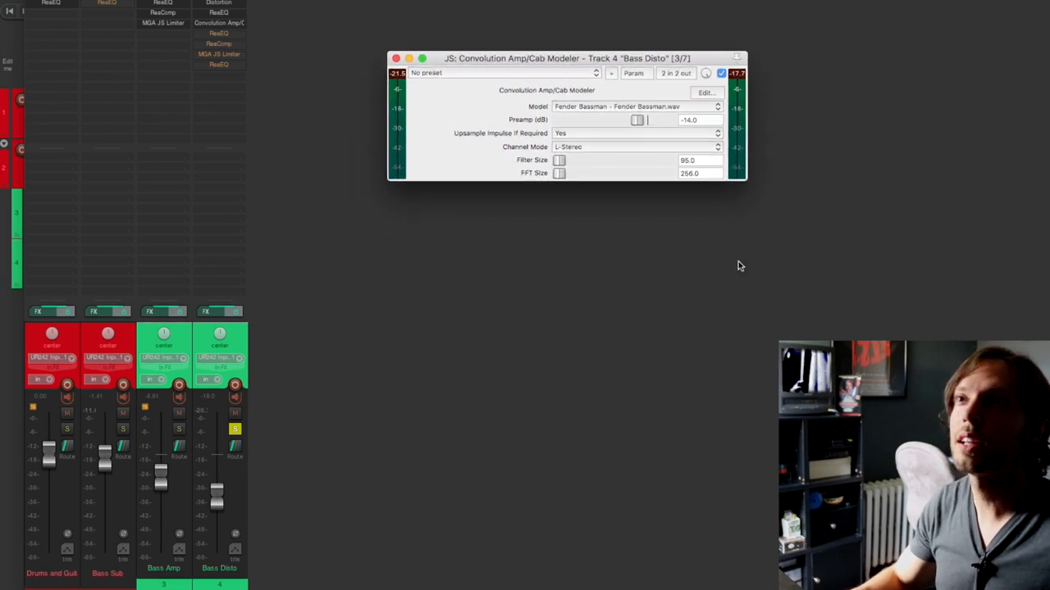
pyautogui.moveTo(419, 300)
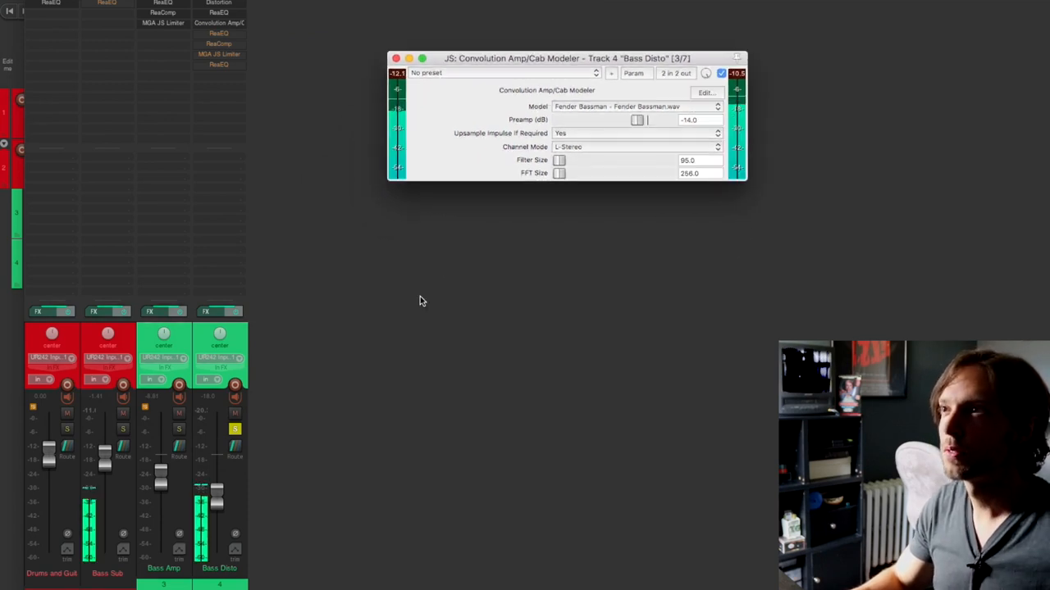
pyautogui.click(720, 74)
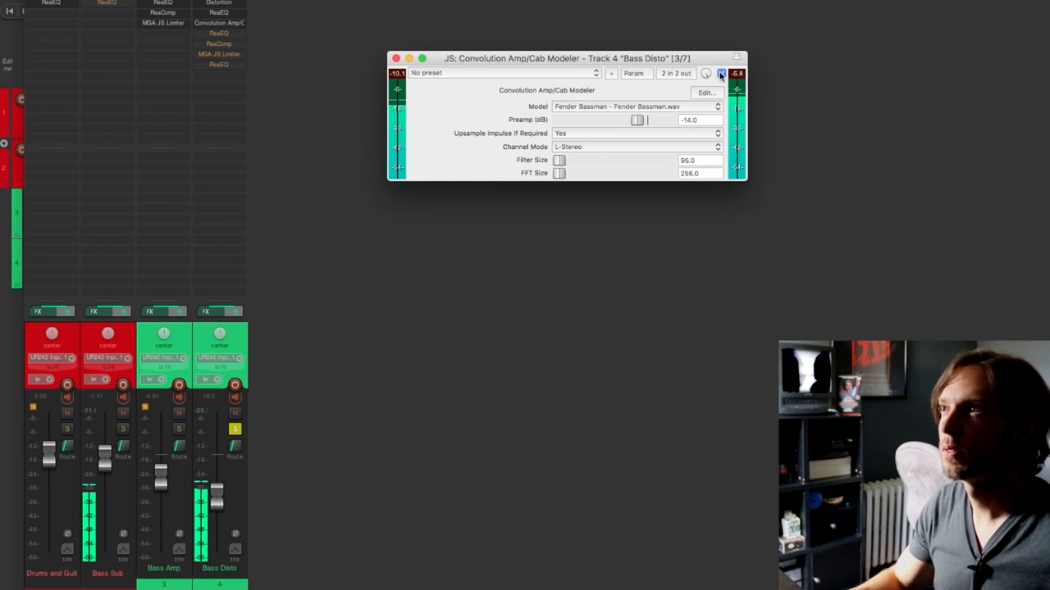
pyautogui.click(720, 73)
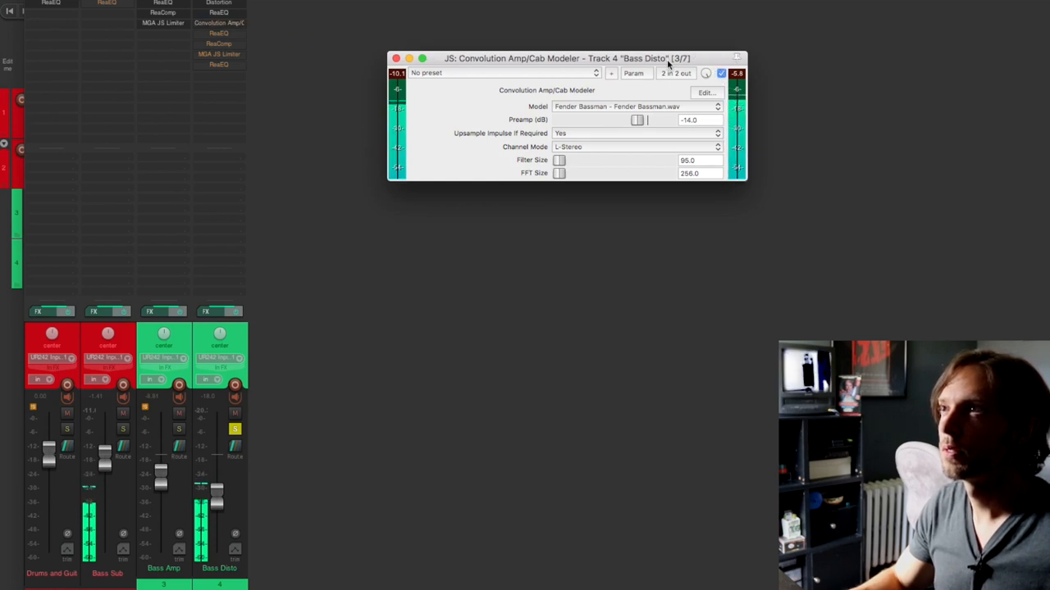
pyautogui.click(720, 73)
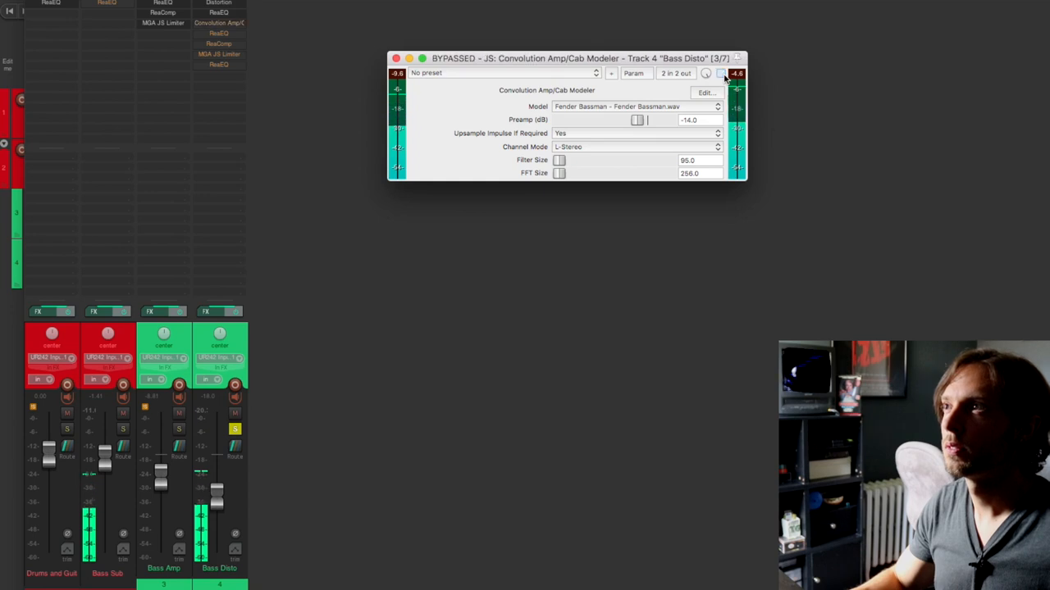
pyautogui.click(722, 74)
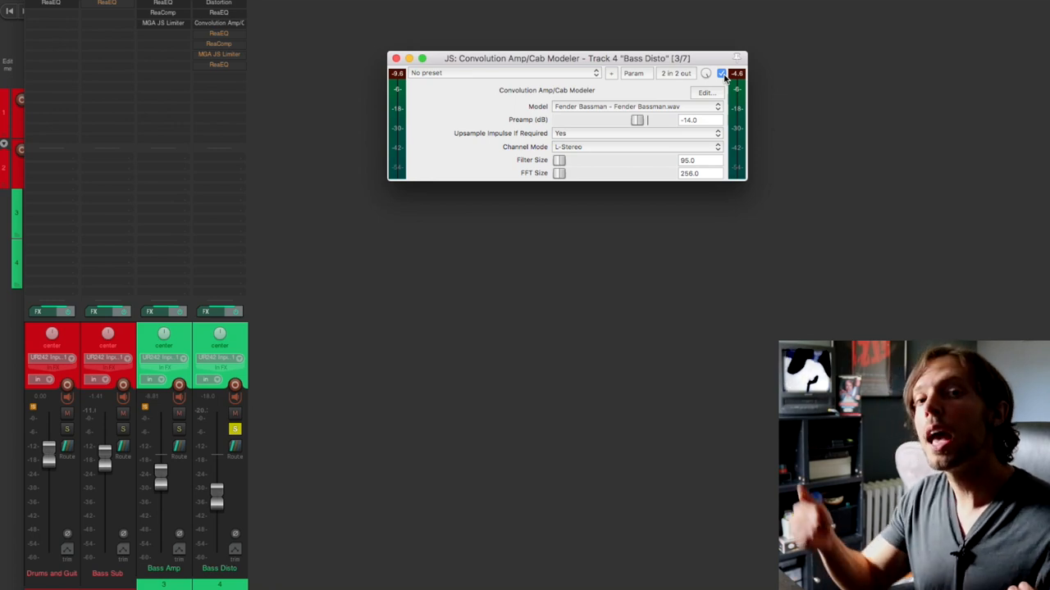
pyautogui.click(396, 58)
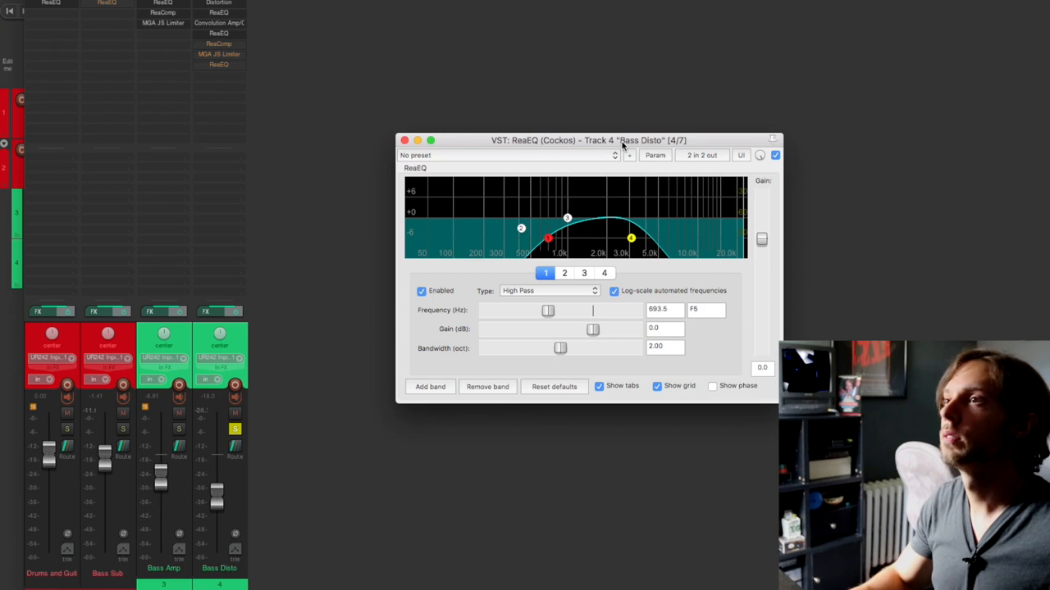
pyautogui.click(775, 155)
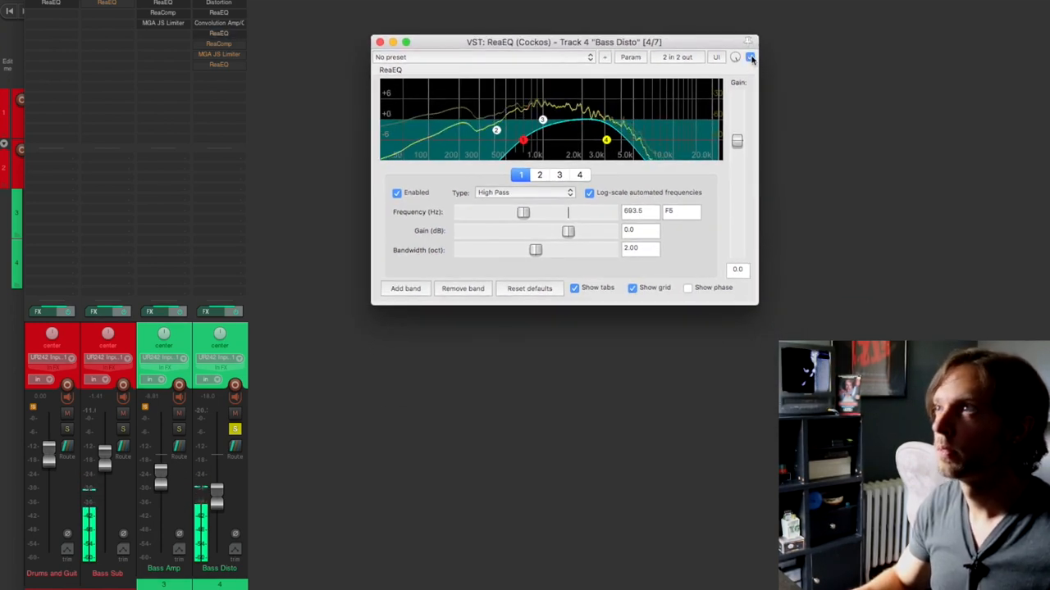
pyautogui.click(749, 57)
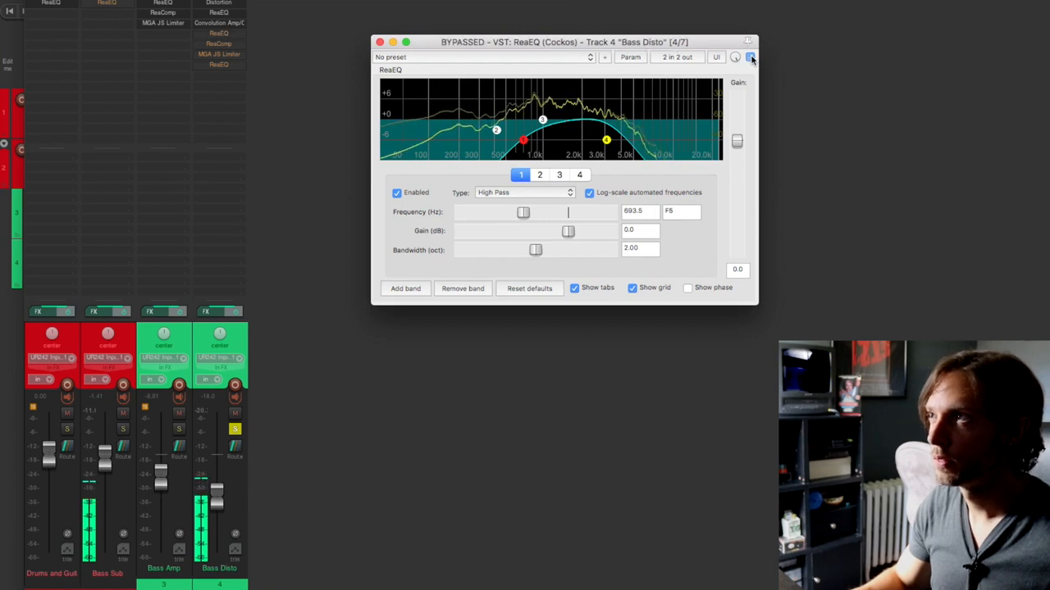
pyautogui.click(749, 56)
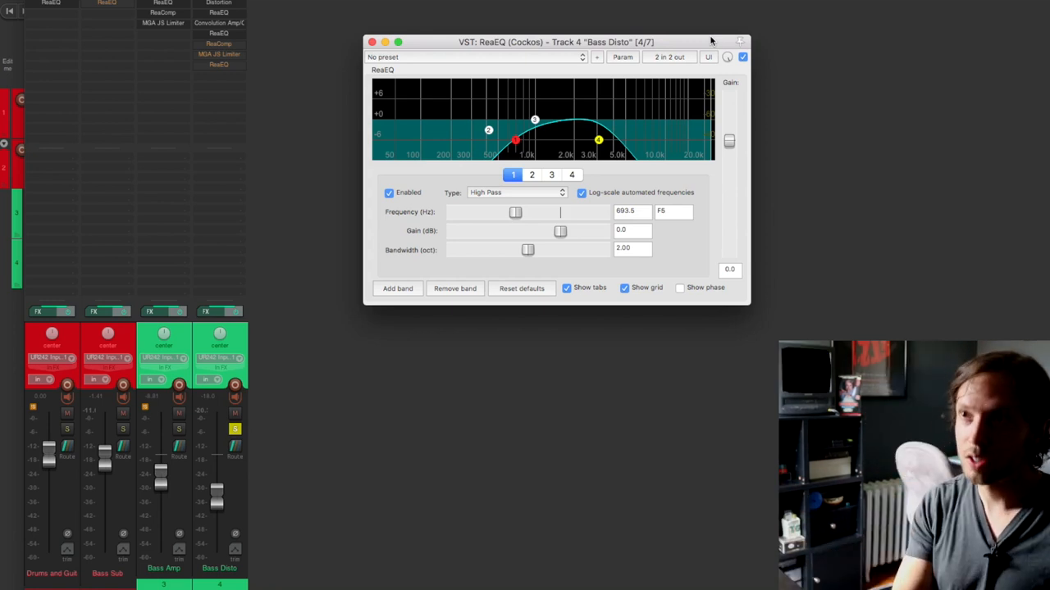
pyautogui.click(372, 42)
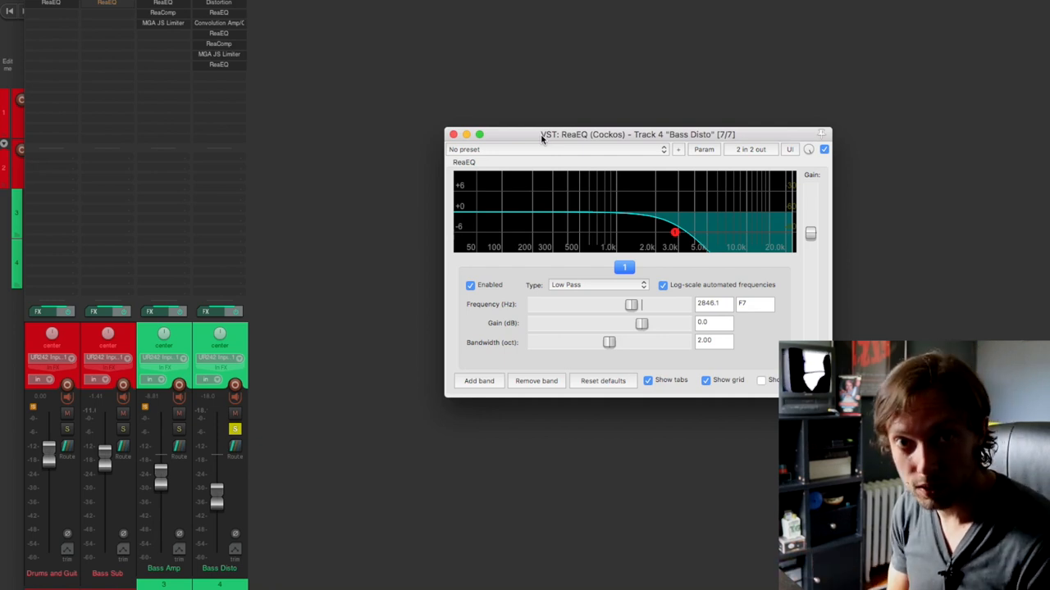
# Step: Bypass and re-enable Bass Disto's low-pass ReaEQ, then close its window
pyautogui.moveTo(632, 135); pyautogui.dragTo(615, 85)
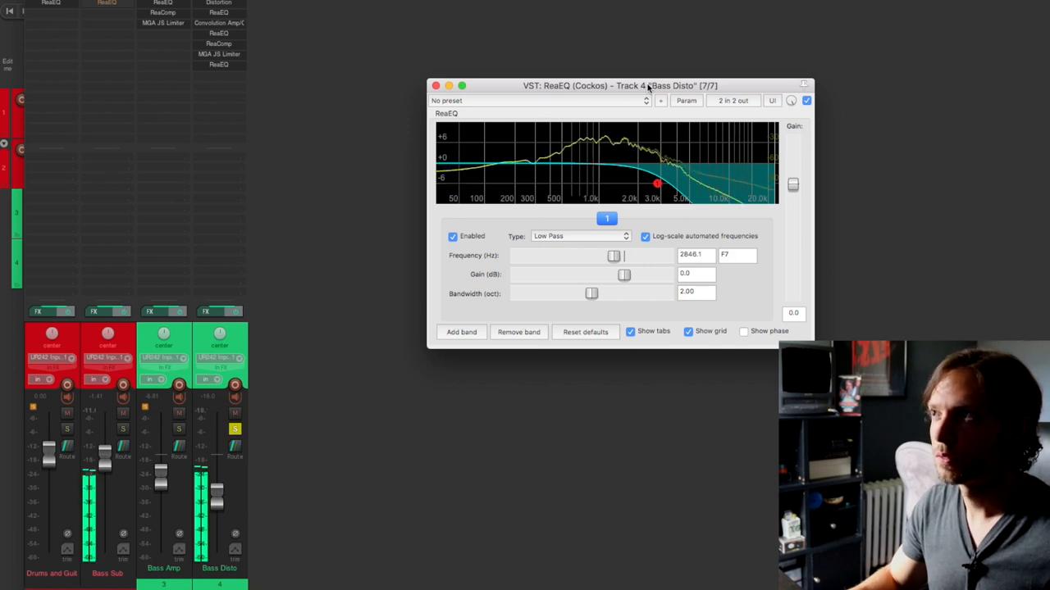
pyautogui.click(807, 100)
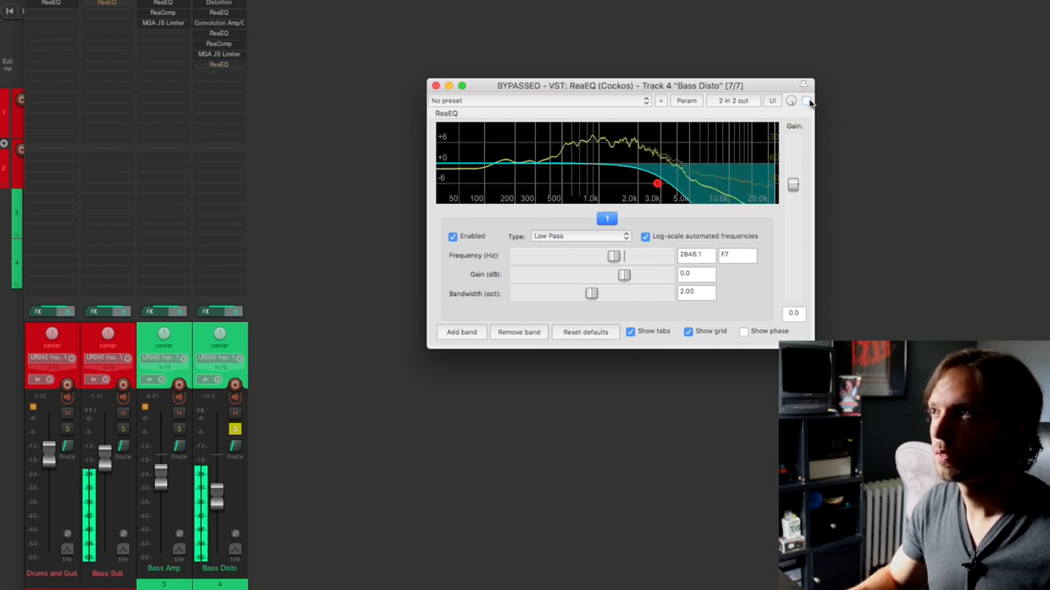
pyautogui.click(806, 100)
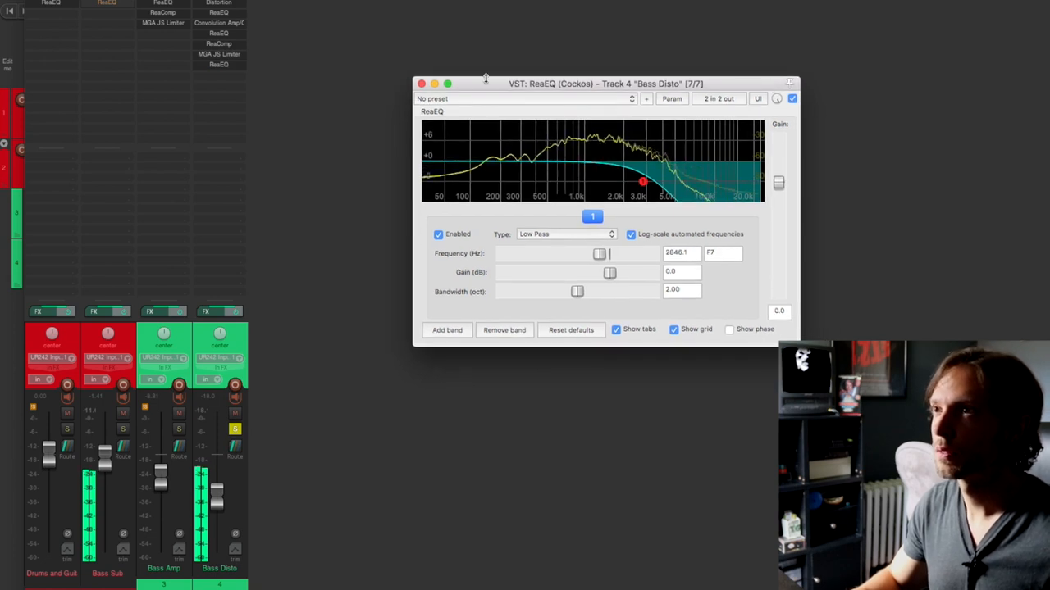
pyautogui.moveTo(605, 83); pyautogui.dragTo(709, 58)
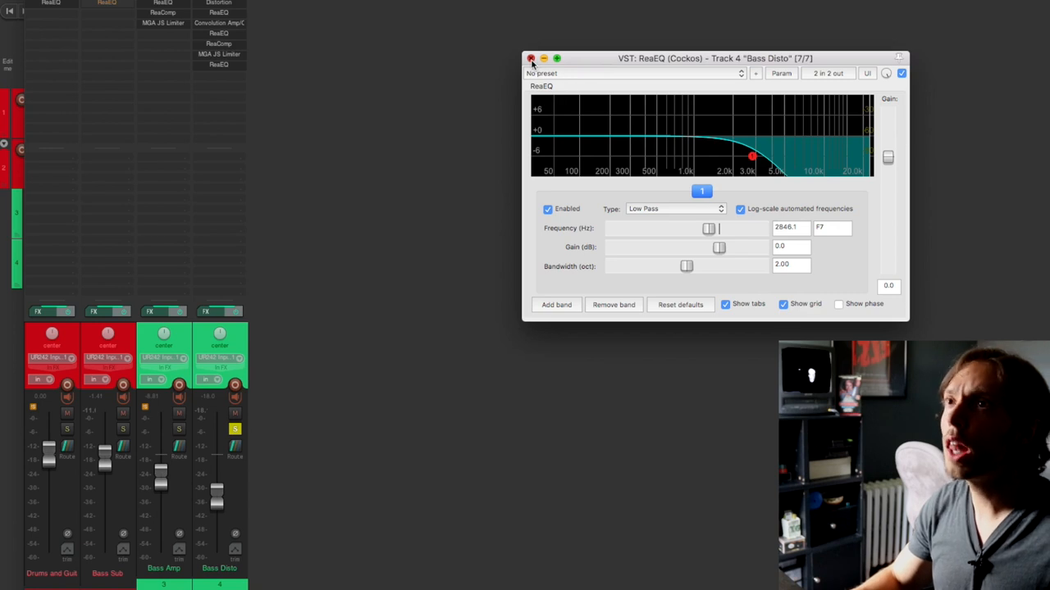
pyautogui.click(530, 59)
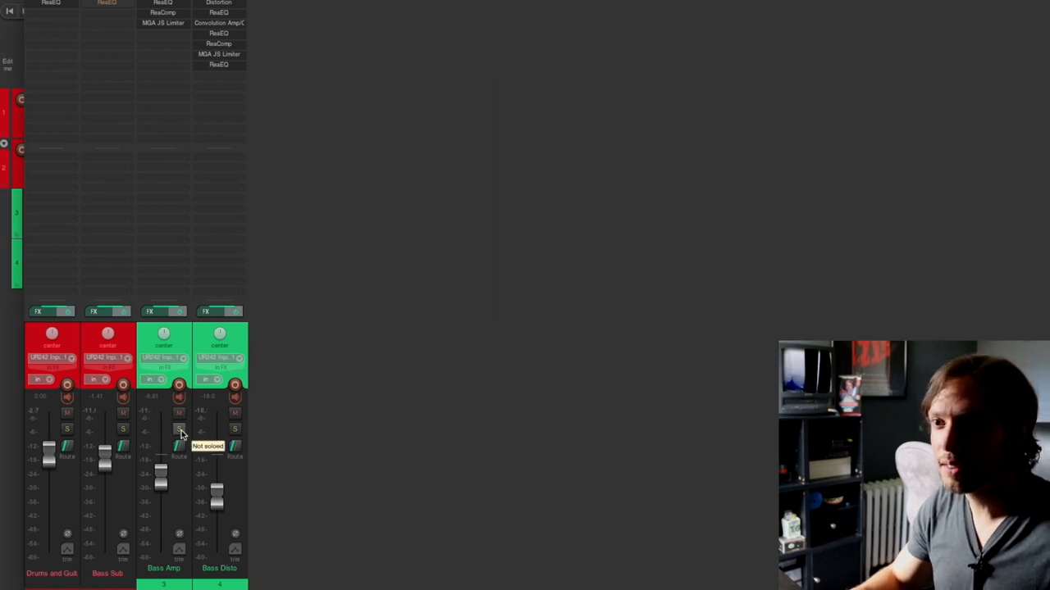
pyautogui.click(179, 429)
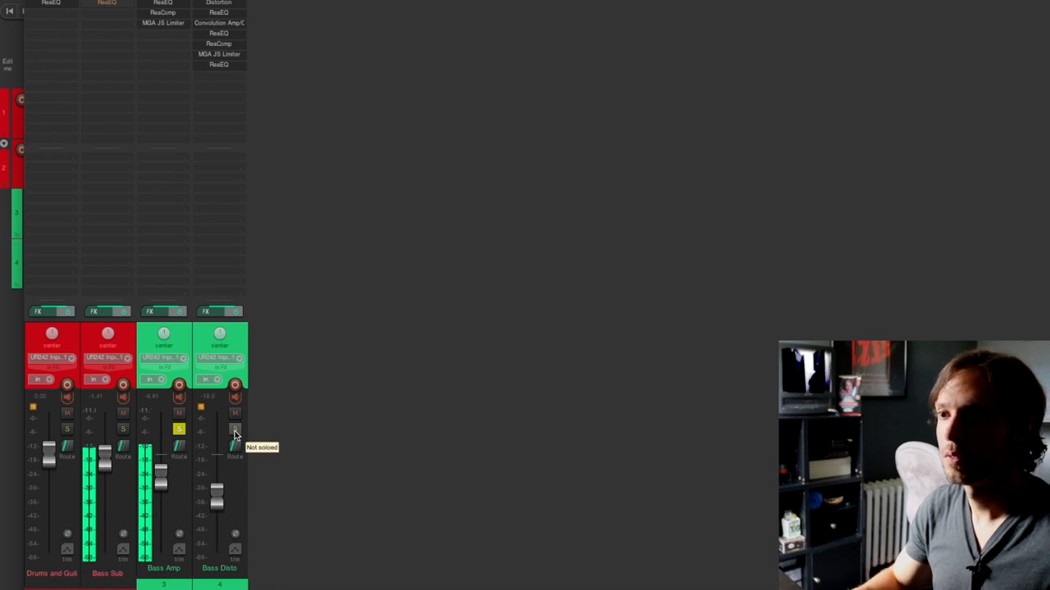
pyautogui.click(234, 430)
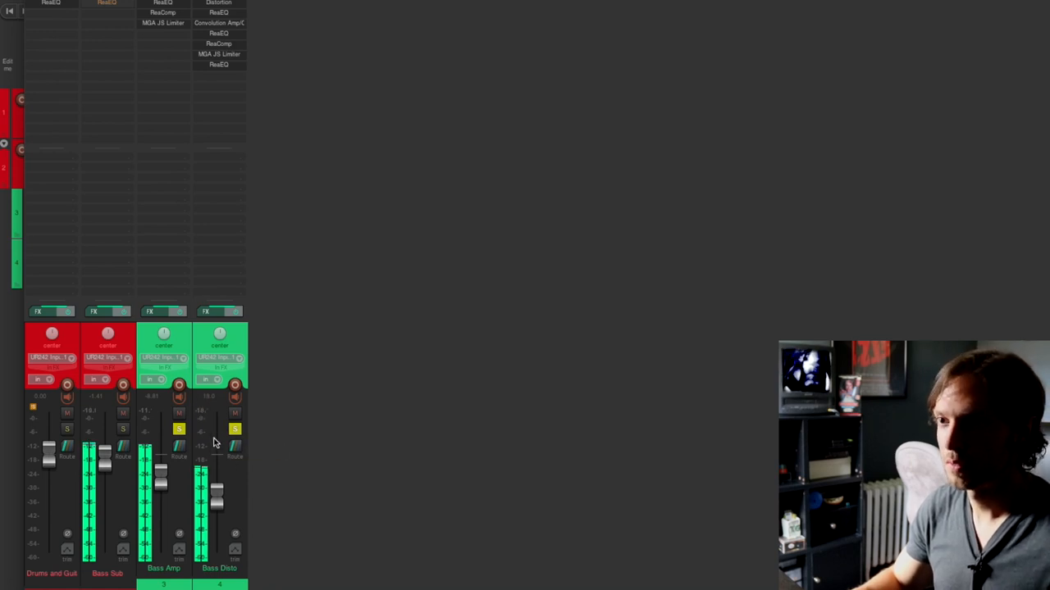
pyautogui.click(236, 413)
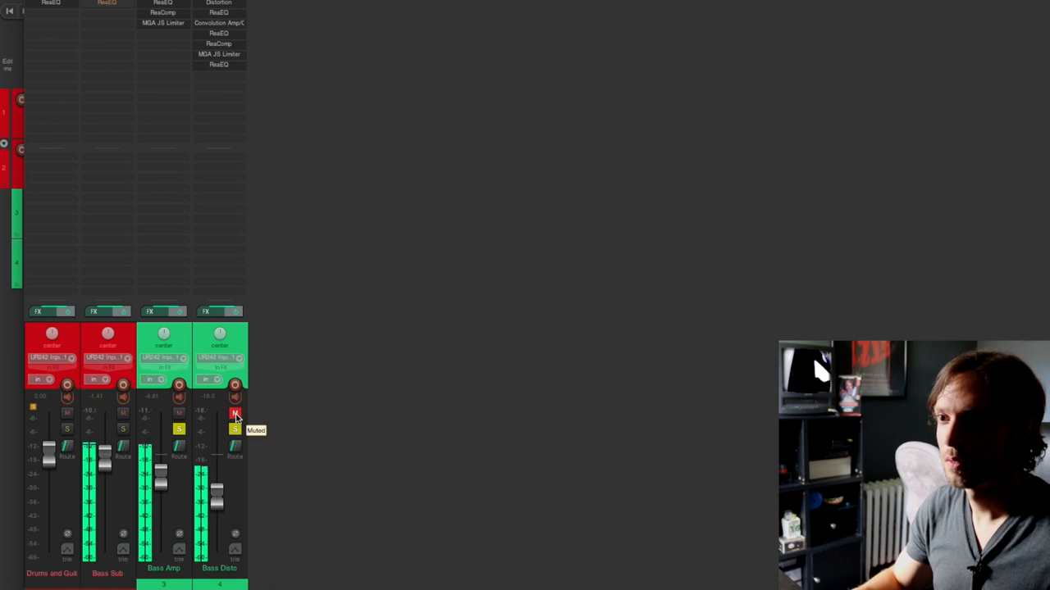
pyautogui.click(235, 414)
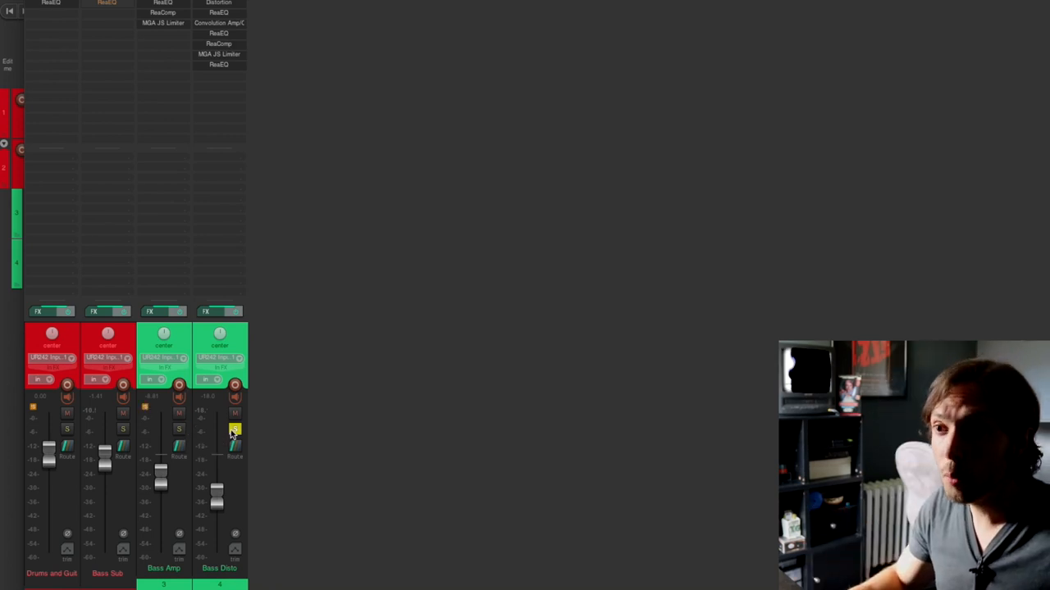
pyautogui.click(235, 429)
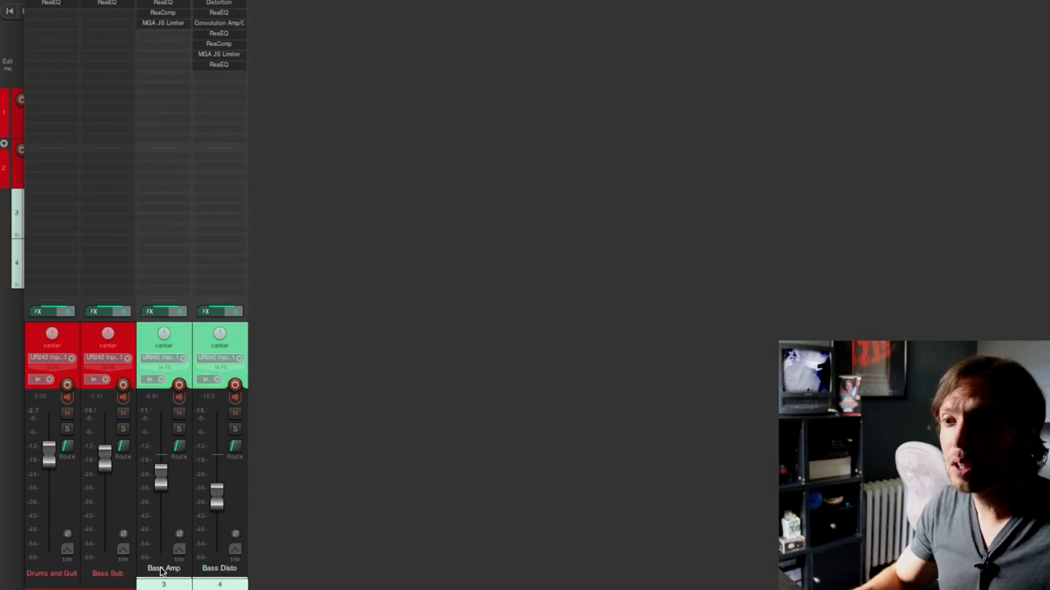
pyautogui.click(107, 574)
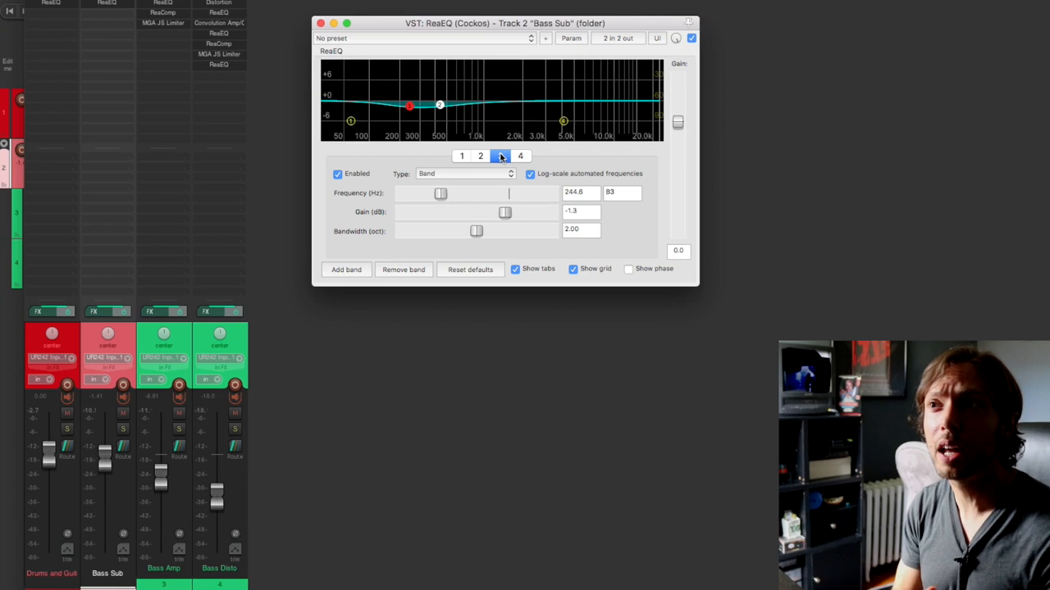
pyautogui.click(480, 156)
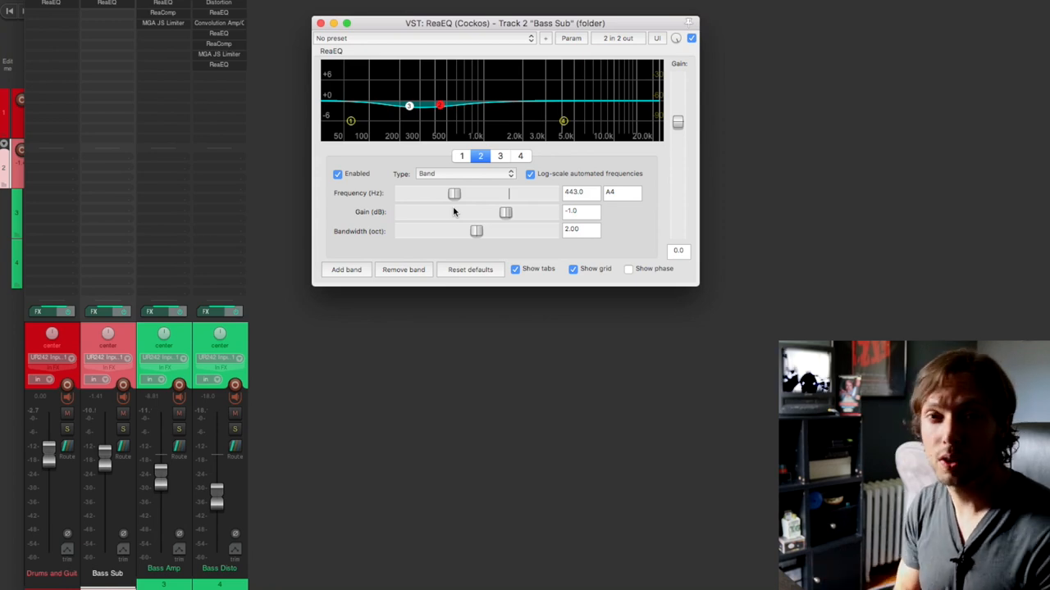
pyautogui.click(319, 23)
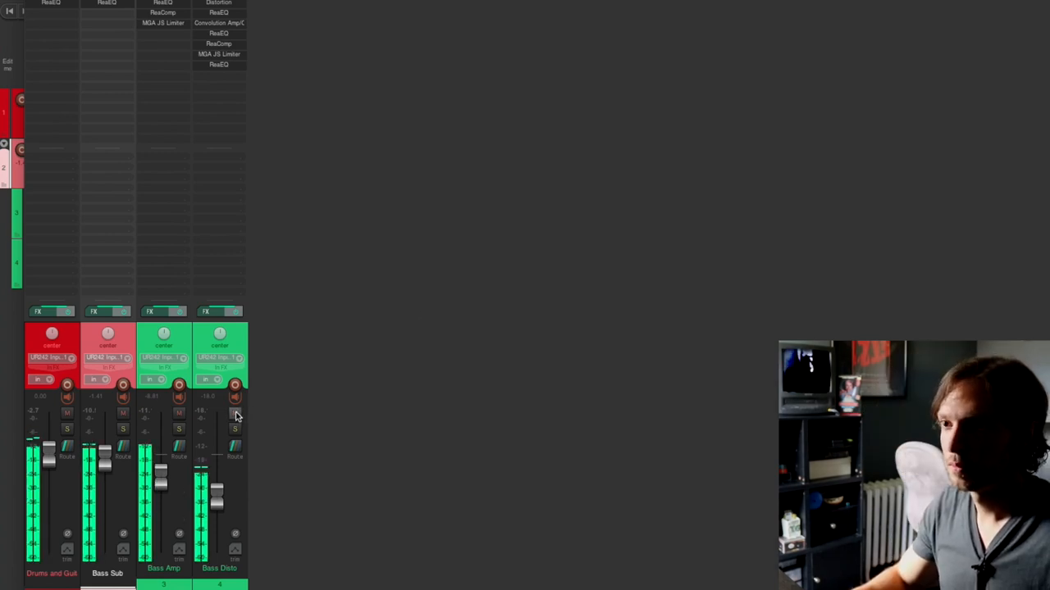
# Step: Mute, unmute, and mute the Bass Disto track again as the mix plays
pyautogui.click(236, 411)
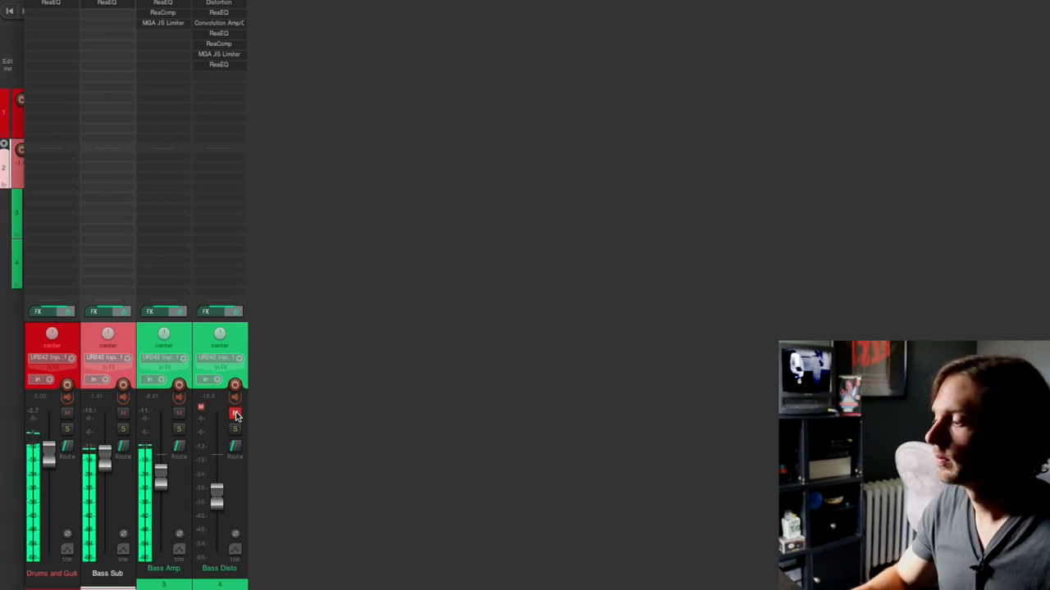
pyautogui.click(236, 412)
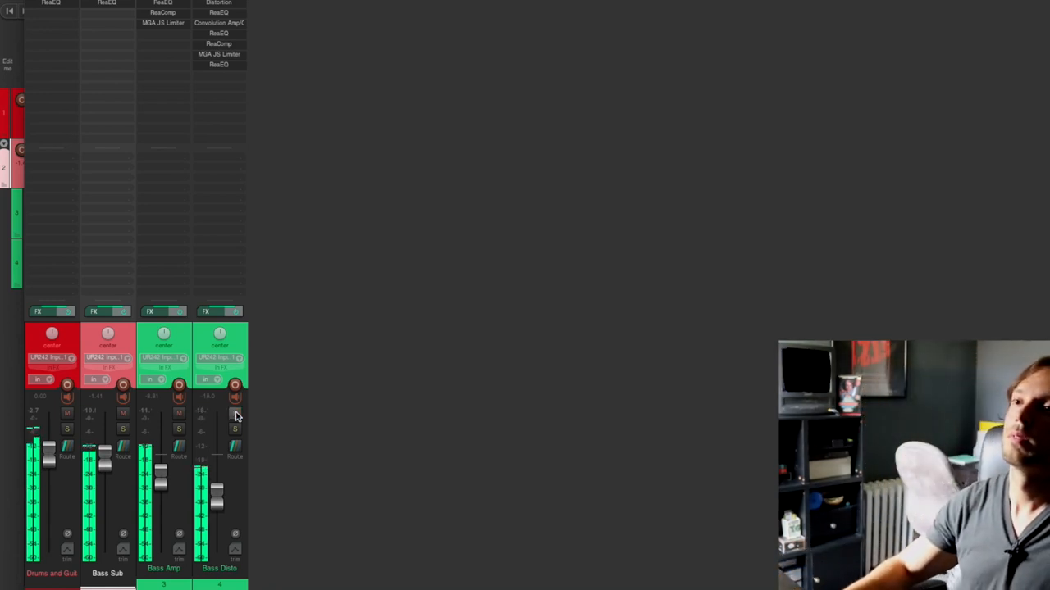
pyautogui.click(236, 413)
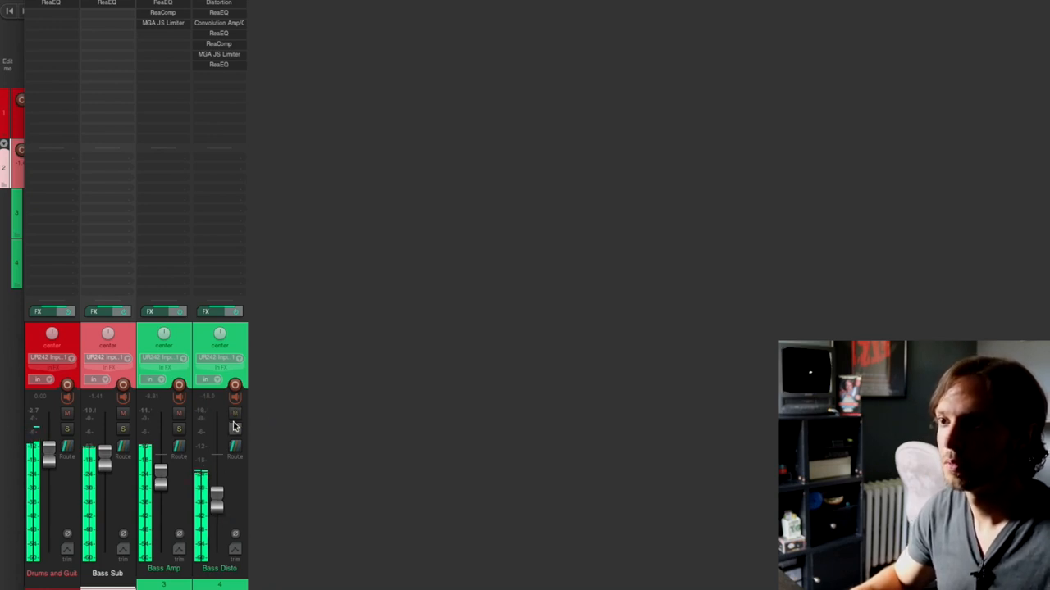
pyautogui.click(236, 414)
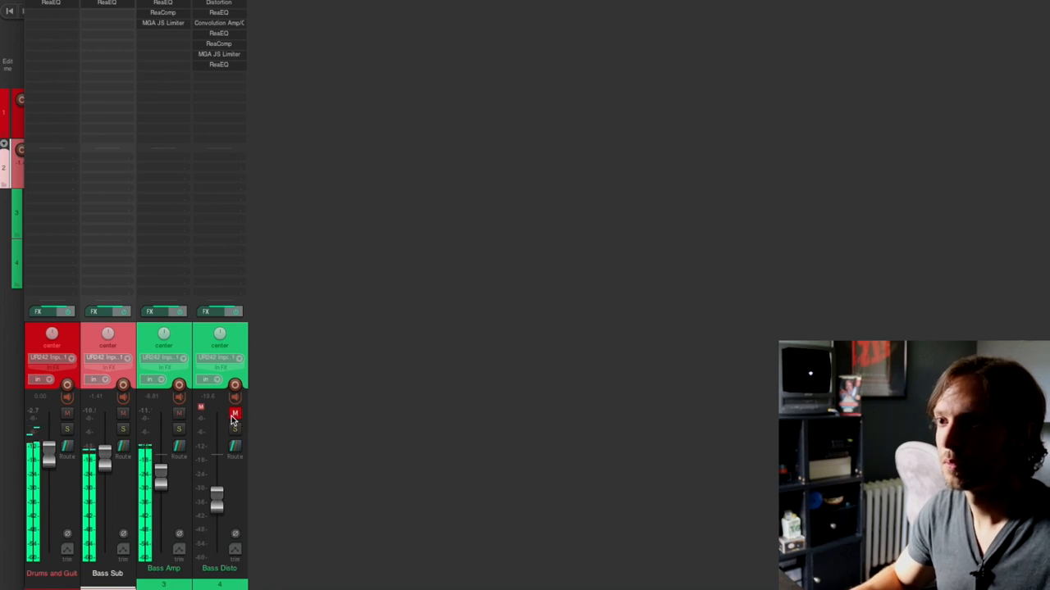